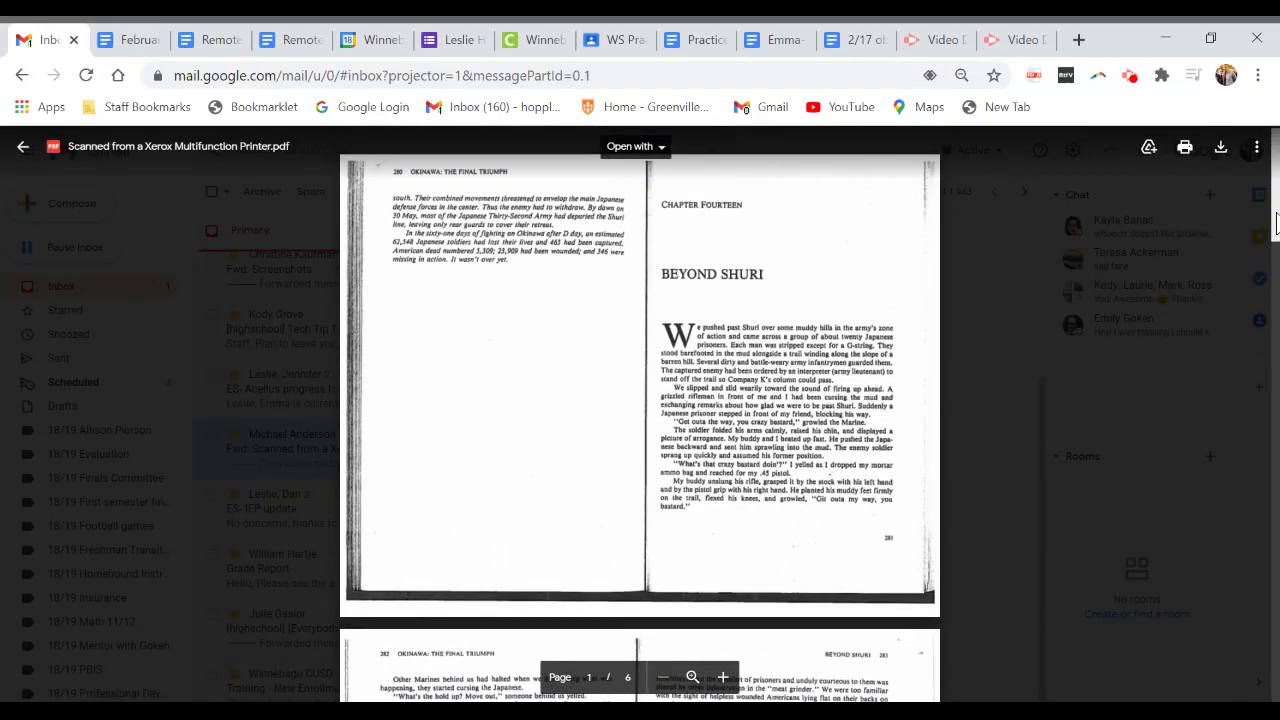
scroll(down, 3)
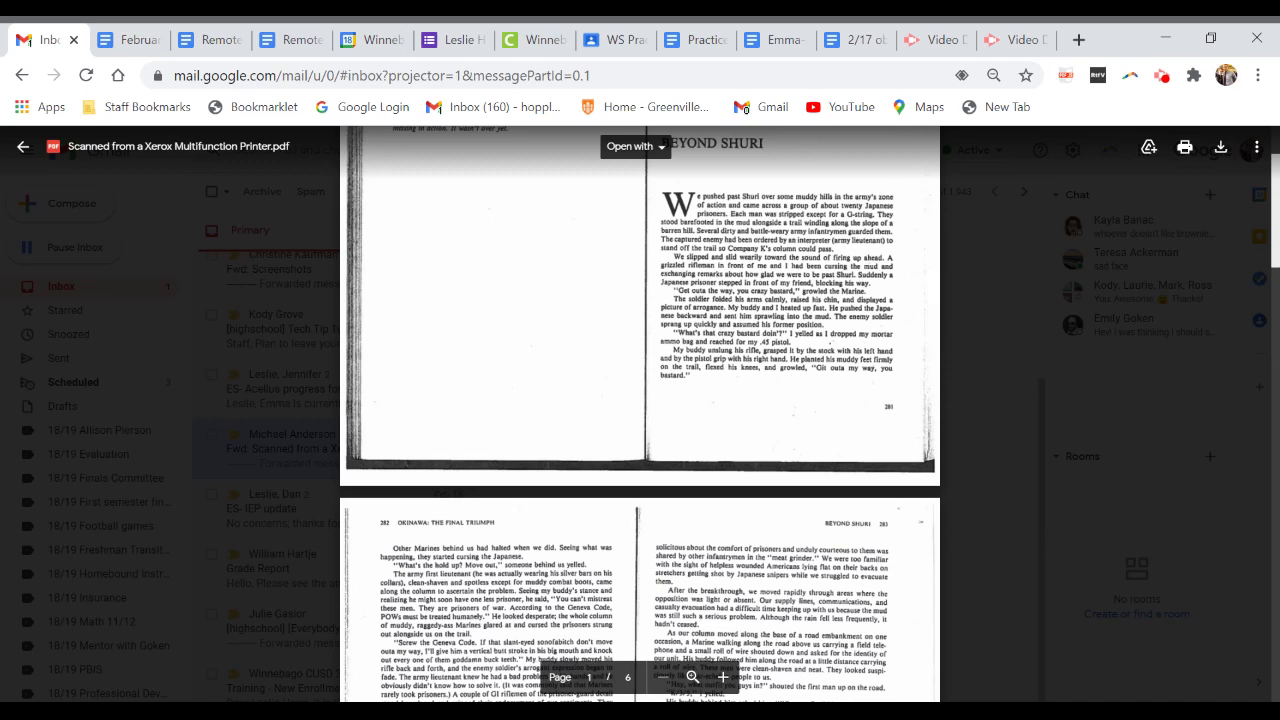
scroll(down, 3)
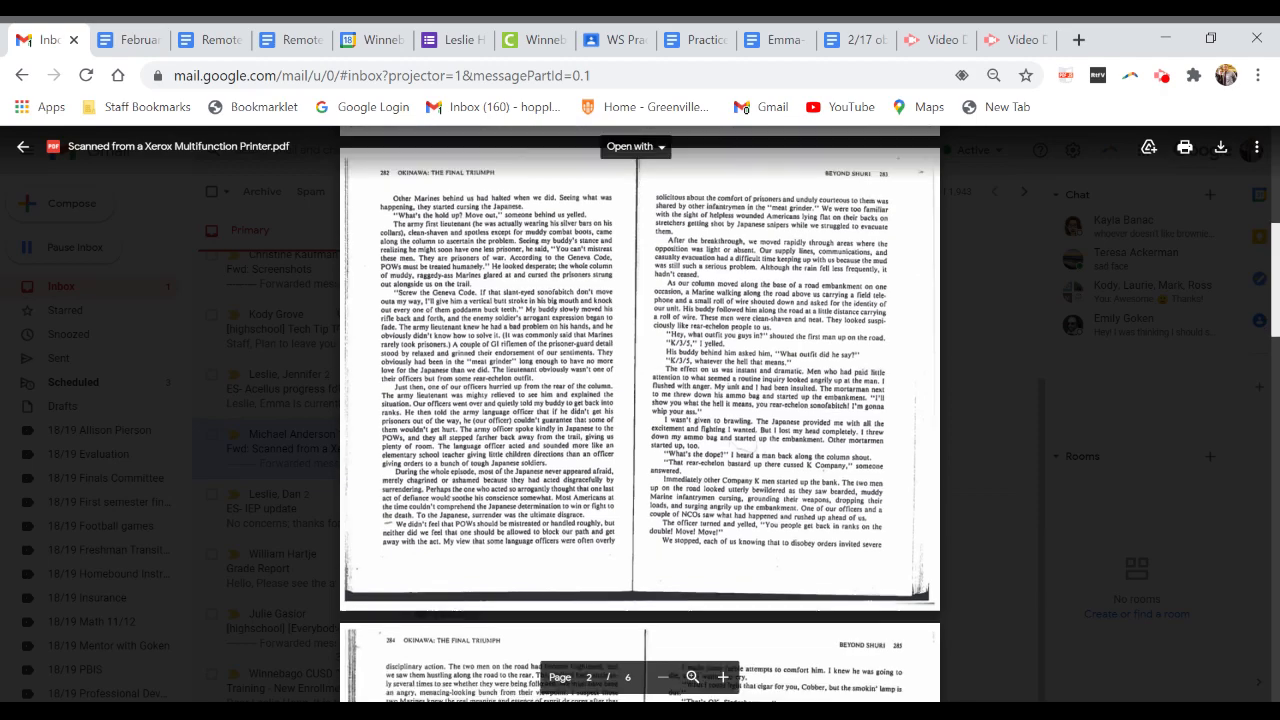
scroll(down, 3)
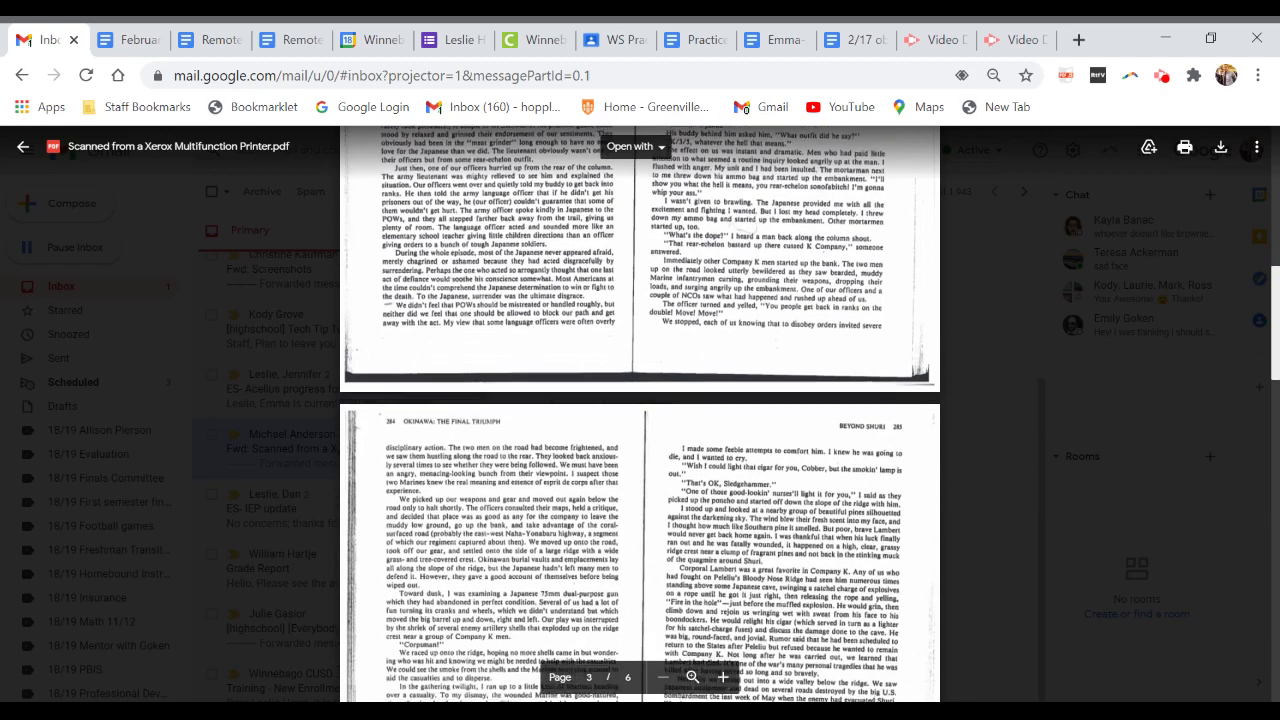
scroll(down, 3)
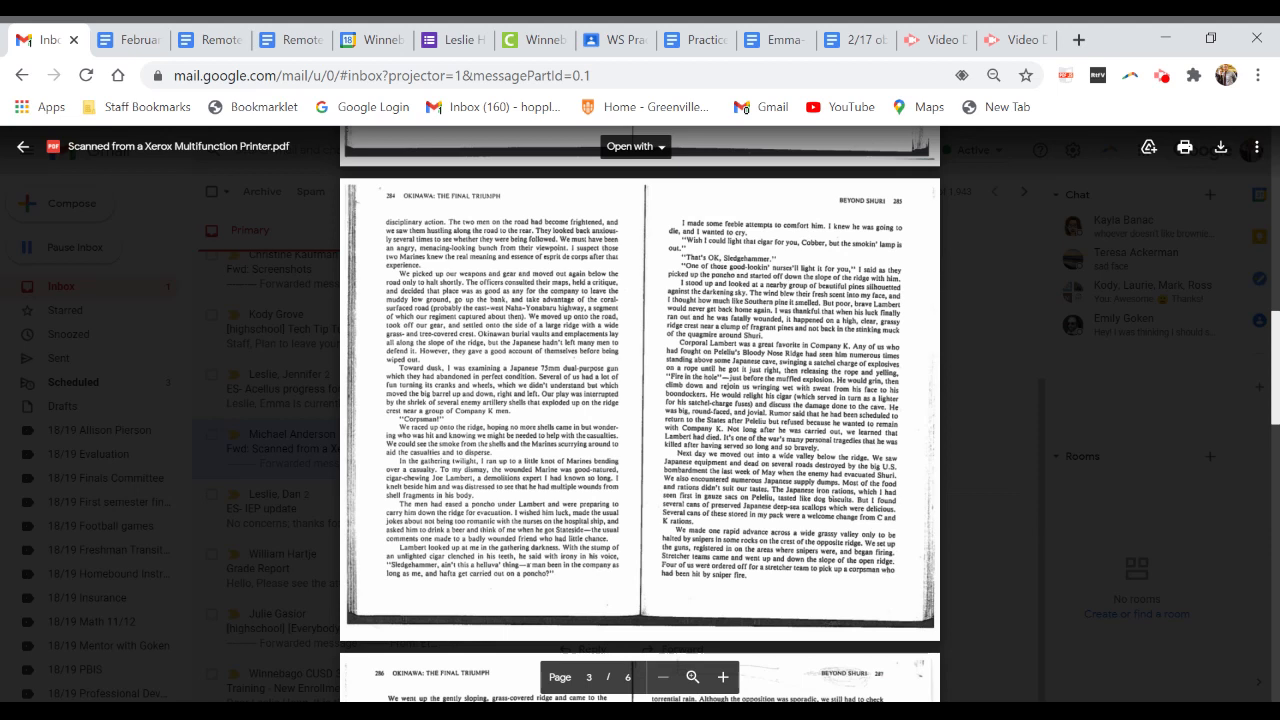
scroll(down, 3)
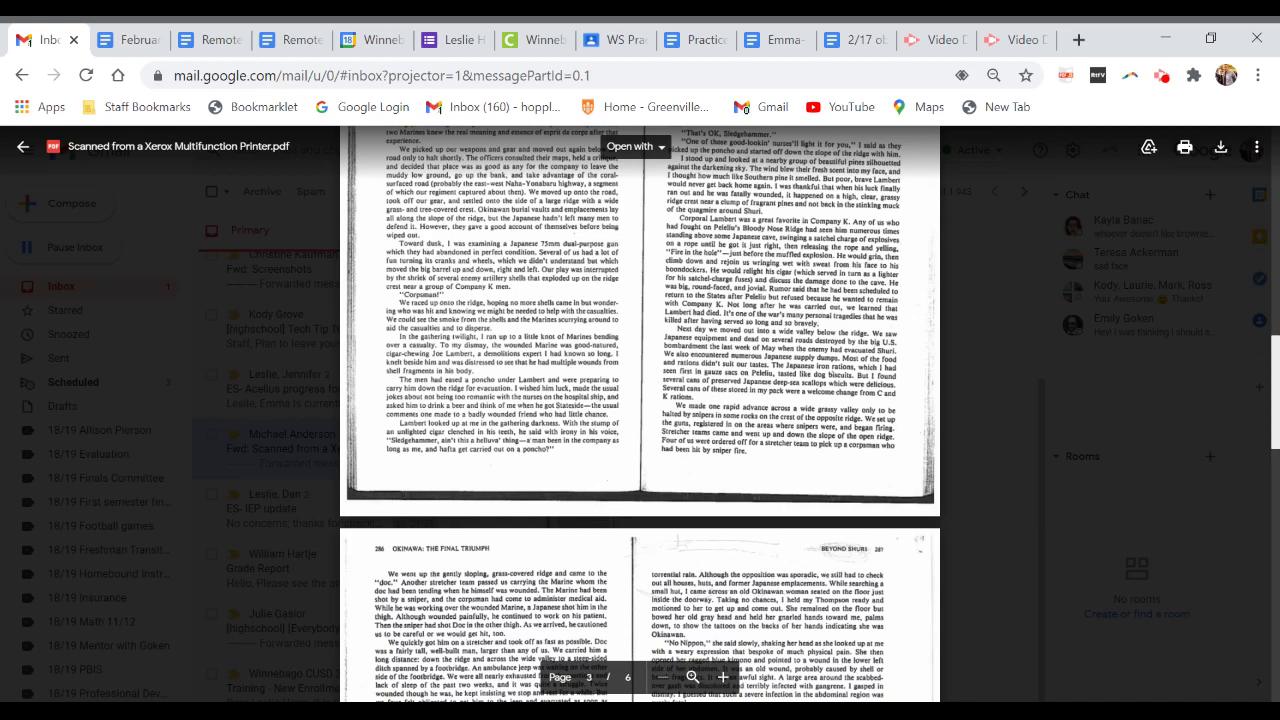
scroll(down, 3)
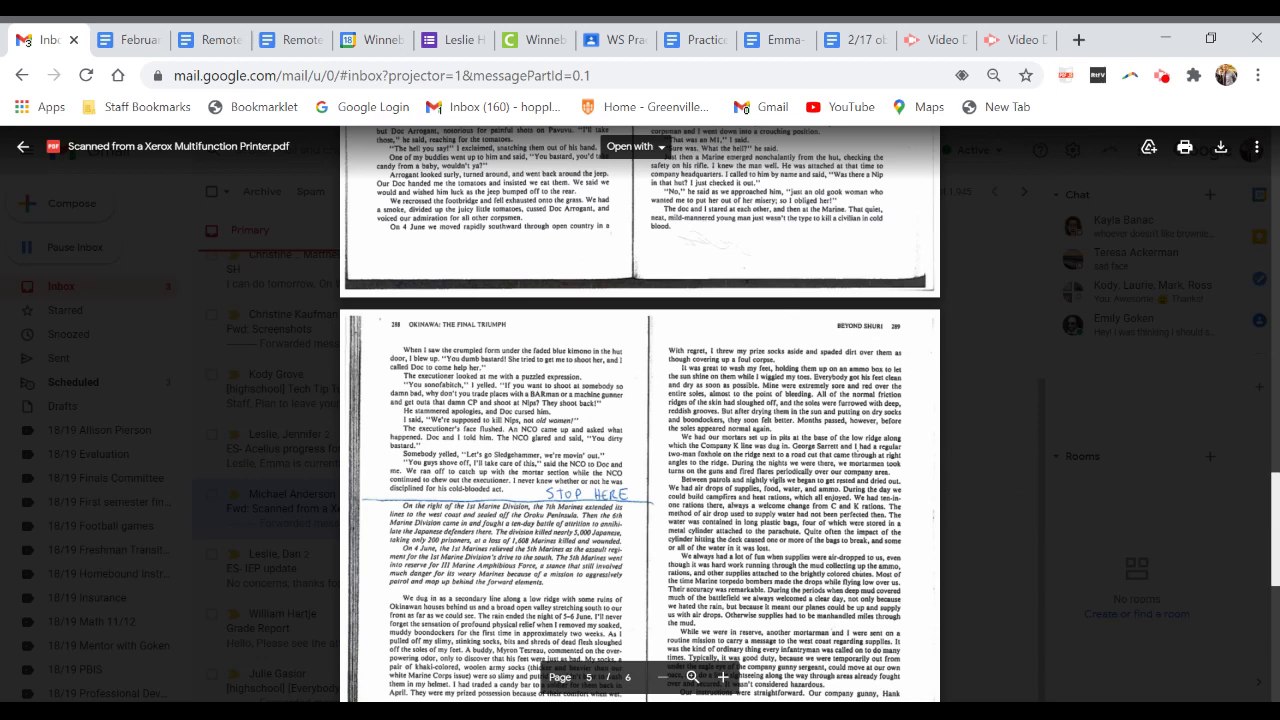
mouse_move(1160, 500)
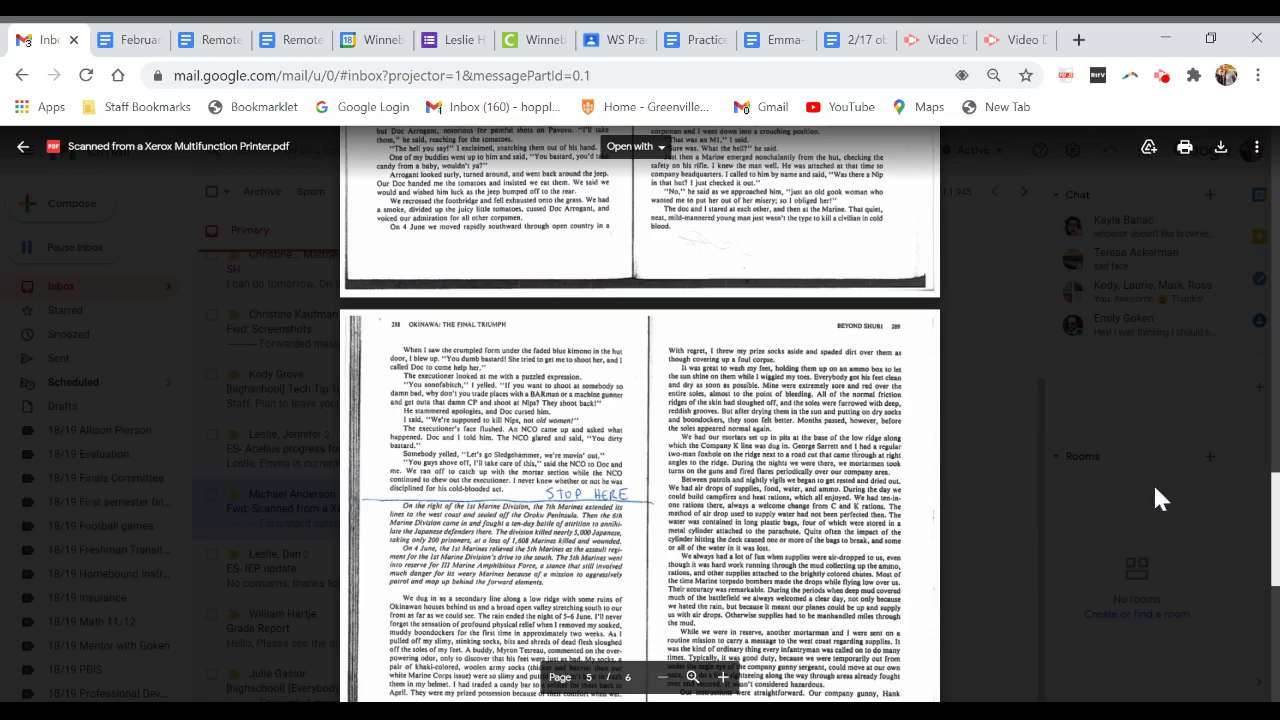